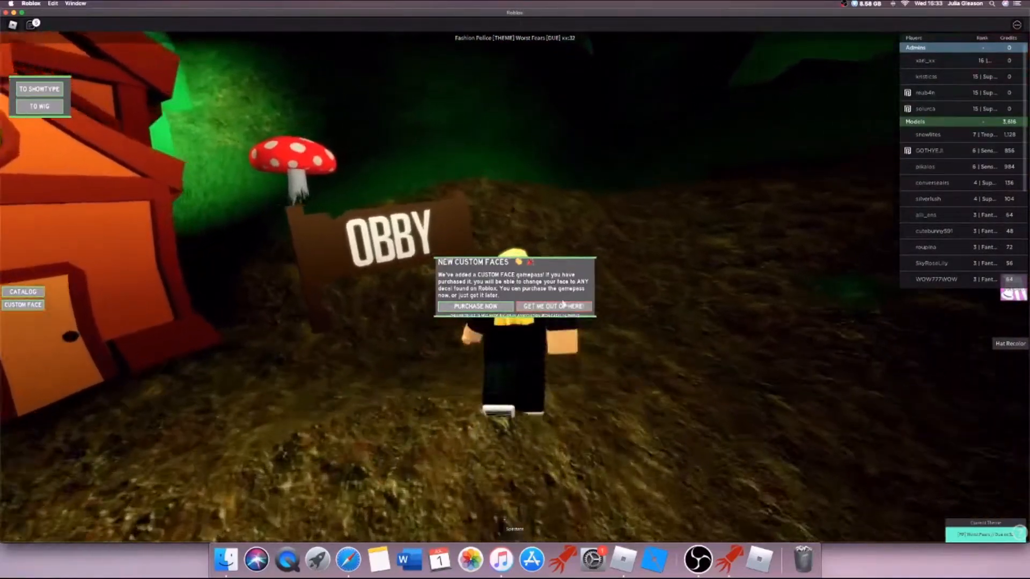
# Dismiss the New Custom Faces gamepass popup via 'GET ME OUT OF HERE'
pyautogui.click(552, 307)
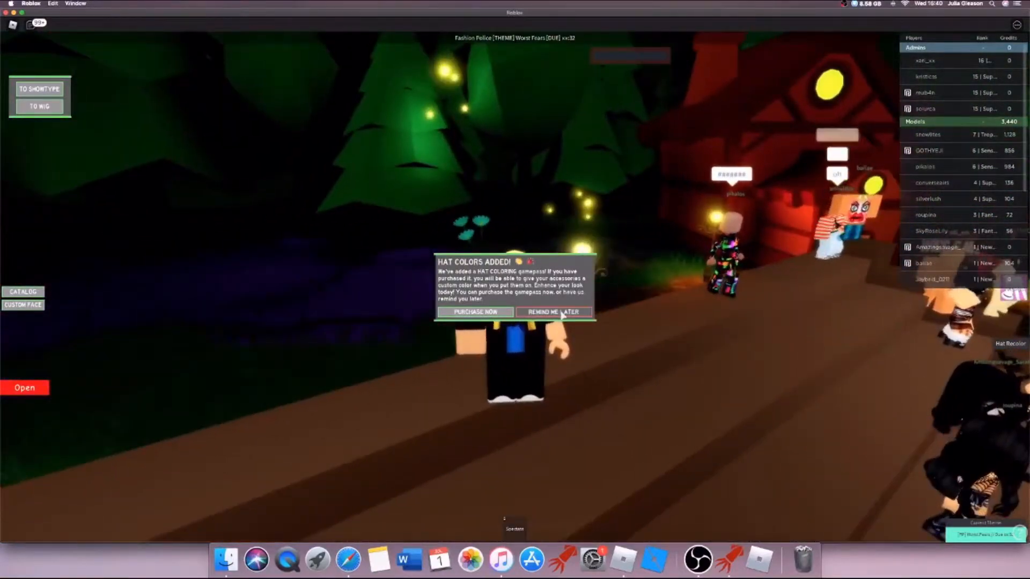
# Dismiss the Hat Colors gamepass popup with 'REMIND ME LATER'
pyautogui.click(553, 311)
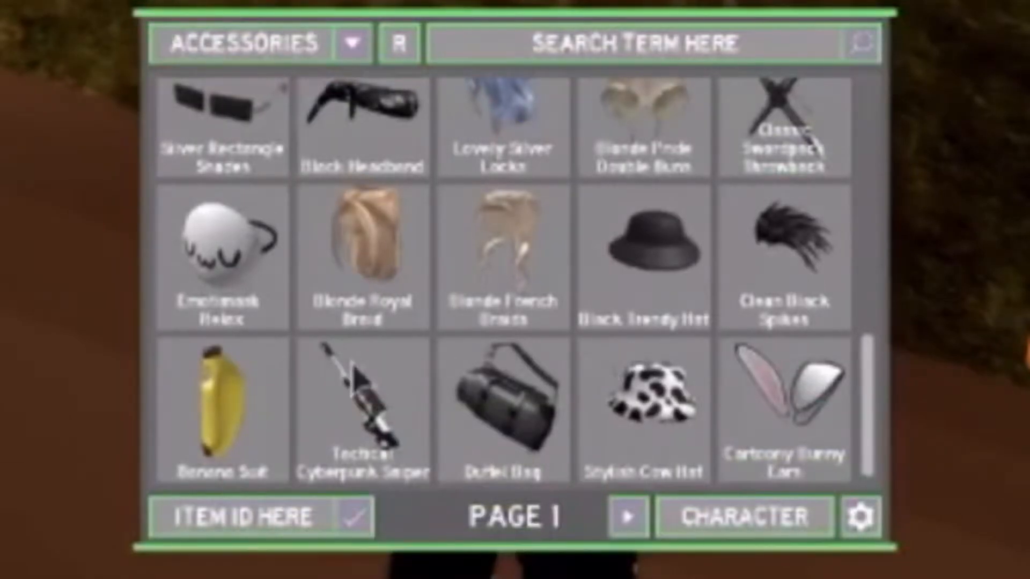
# Expand the category dropdown next to ACCESSORIES in the catalog
pyautogui.click(363, 404)
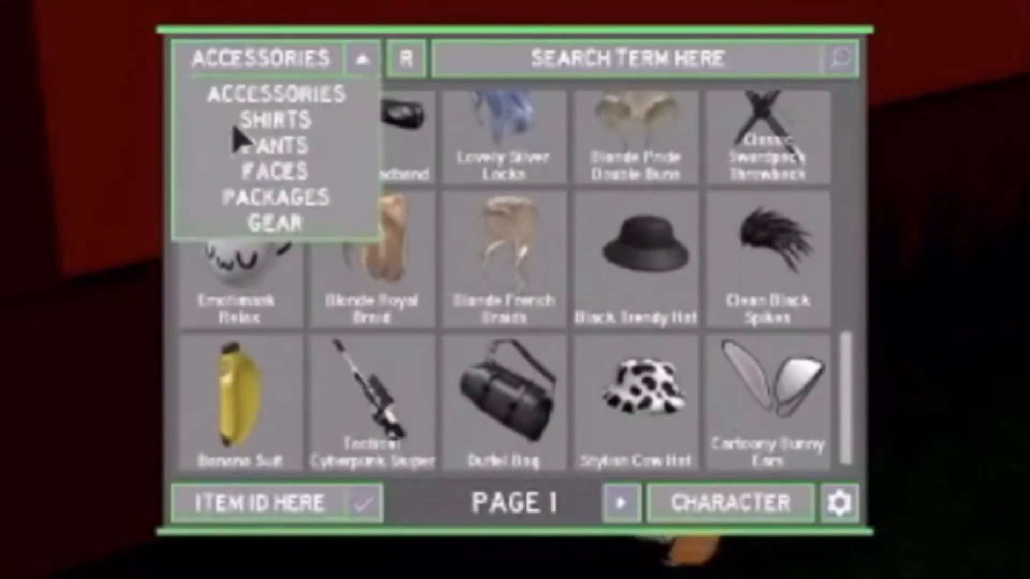
# Browse the SHIRTS category, then switch the catalog to PANTS
pyautogui.click(274, 119)
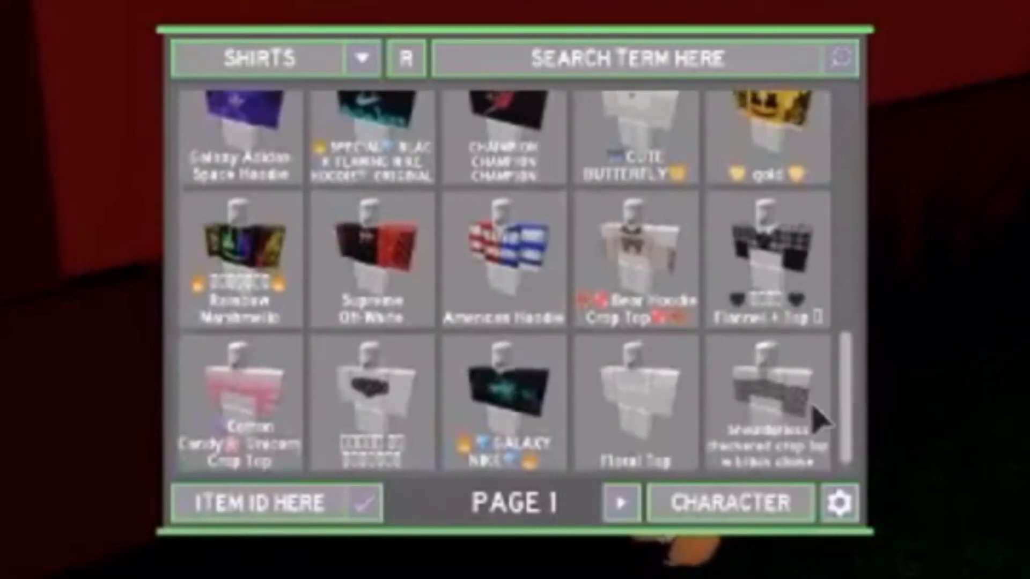
pyautogui.click(372, 387)
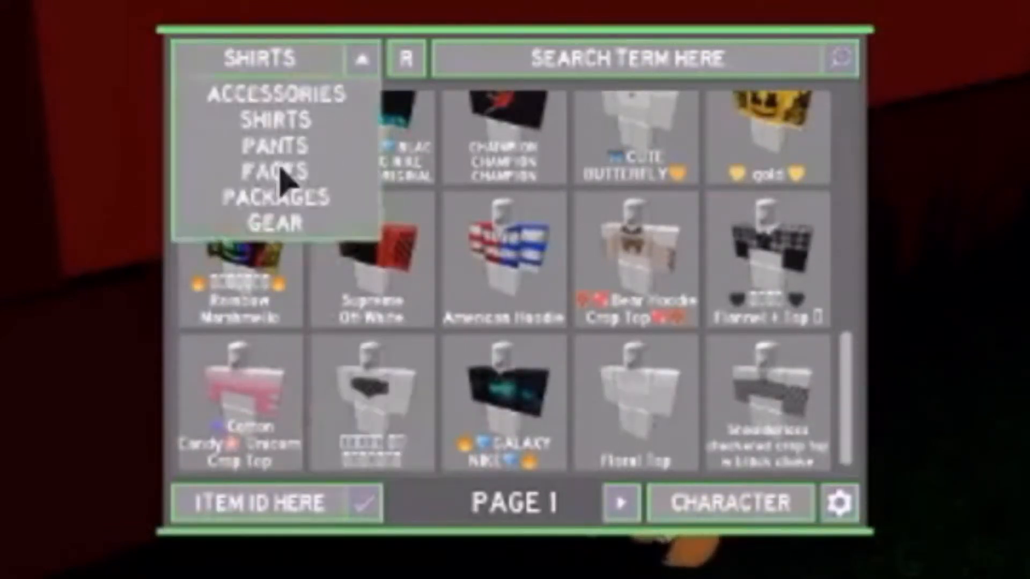
pyautogui.click(282, 147)
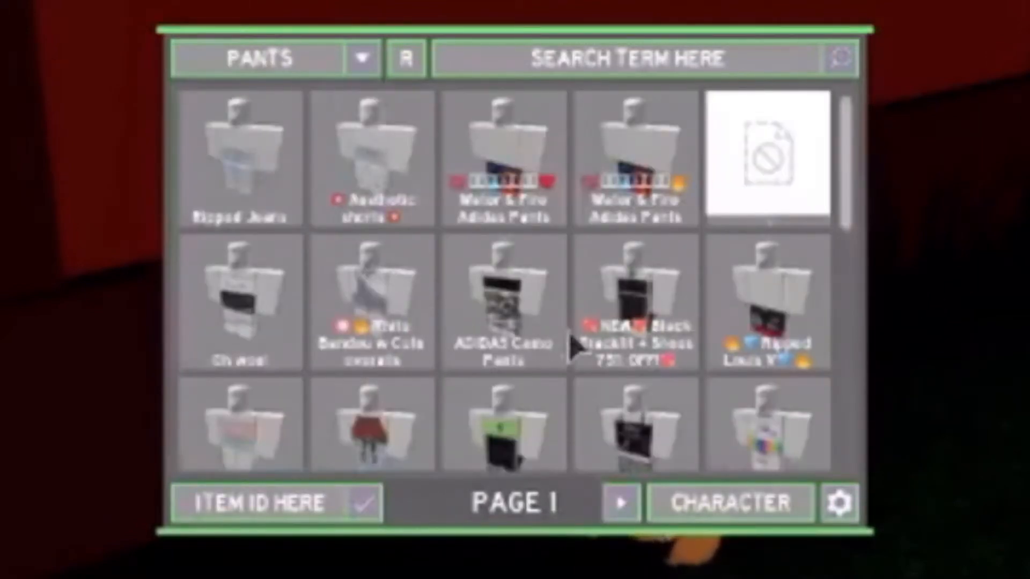
pyautogui.scroll(-3)
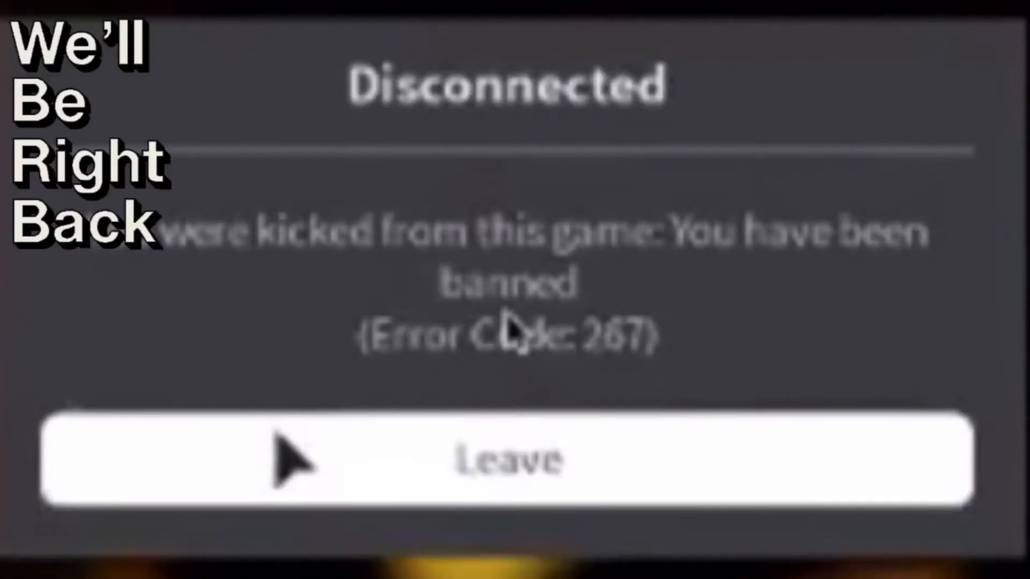
# Leave the game from the Disconnected ban notice, returning to the Roblox website
pyautogui.click(505, 458)
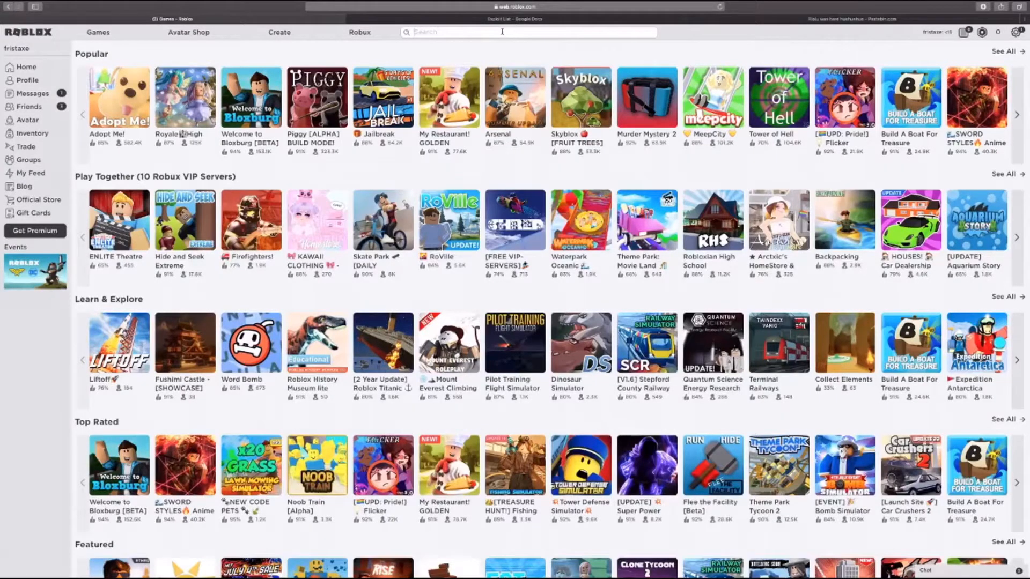
# Search 'Runway', go to the Allure Practice Runway page and show its Servers list
pyautogui.write('Runway')
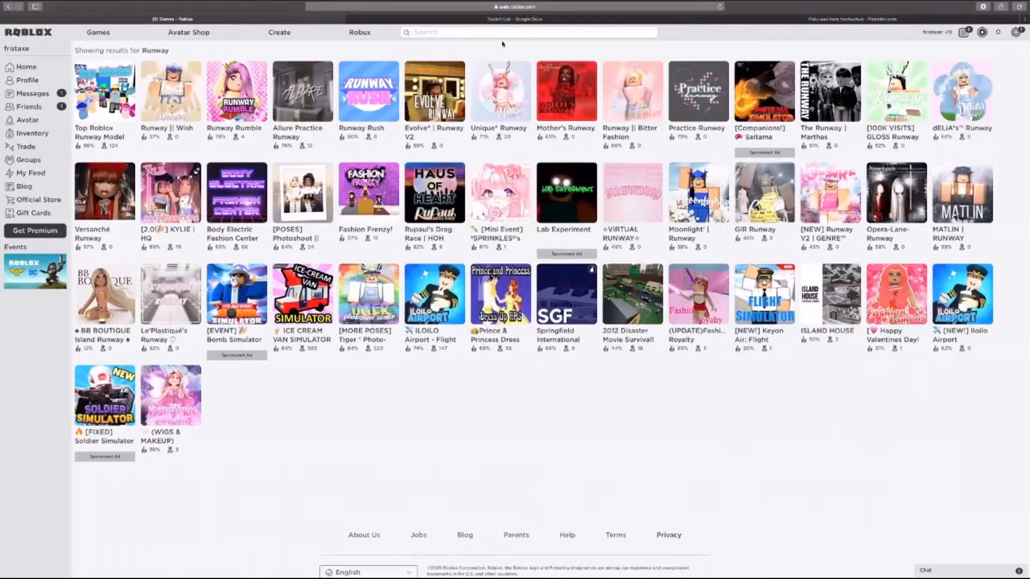
pyautogui.scroll(-3)
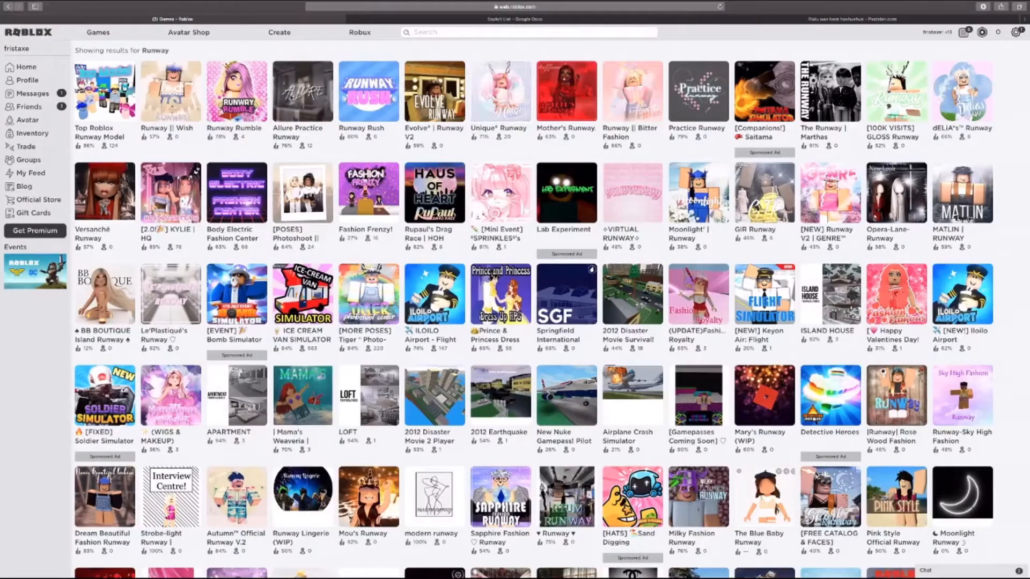
pyautogui.click(301, 90)
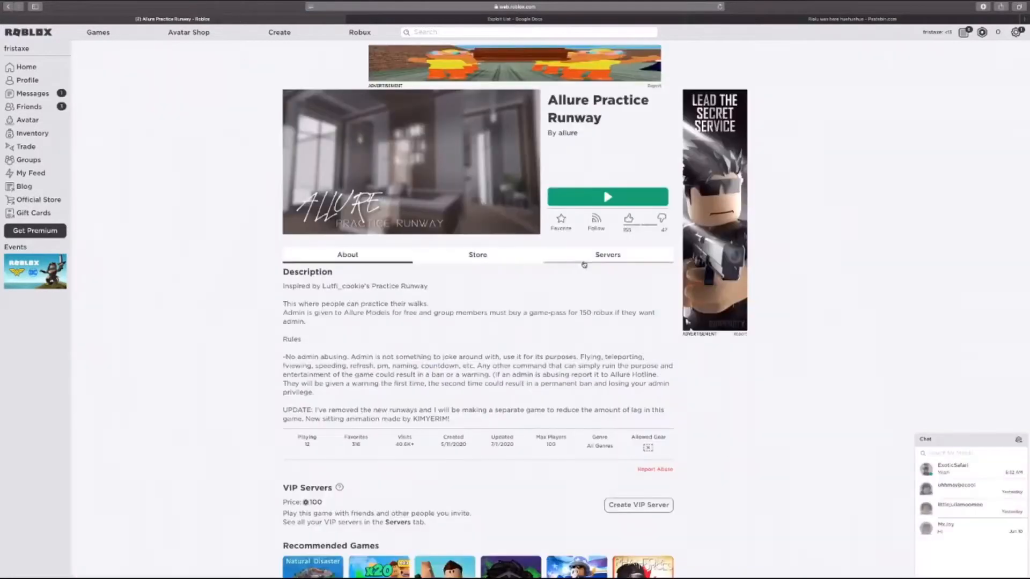
pyautogui.click(608, 255)
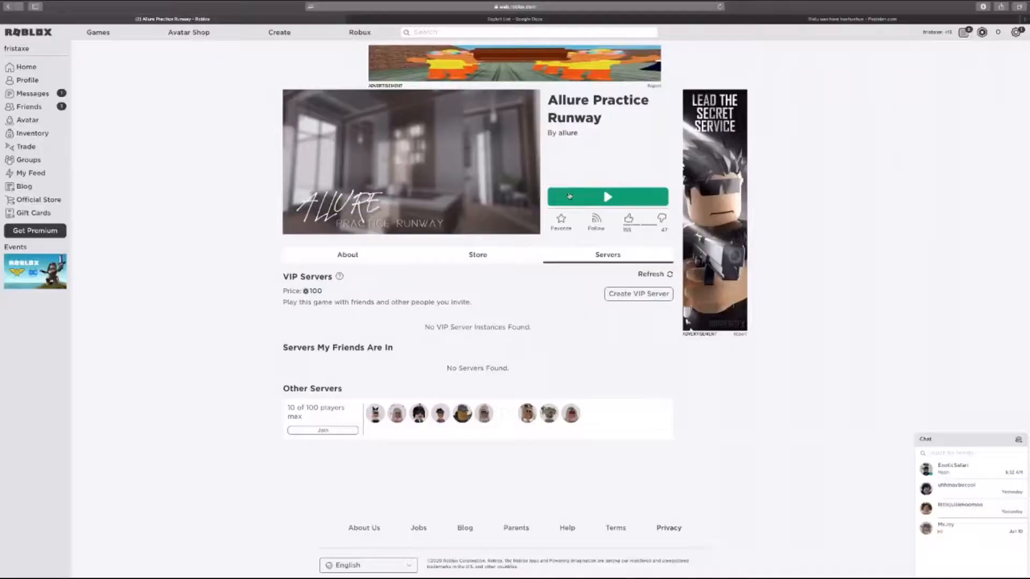
# Launch Allure Practice Runway from its green Play button
pyautogui.click(607, 196)
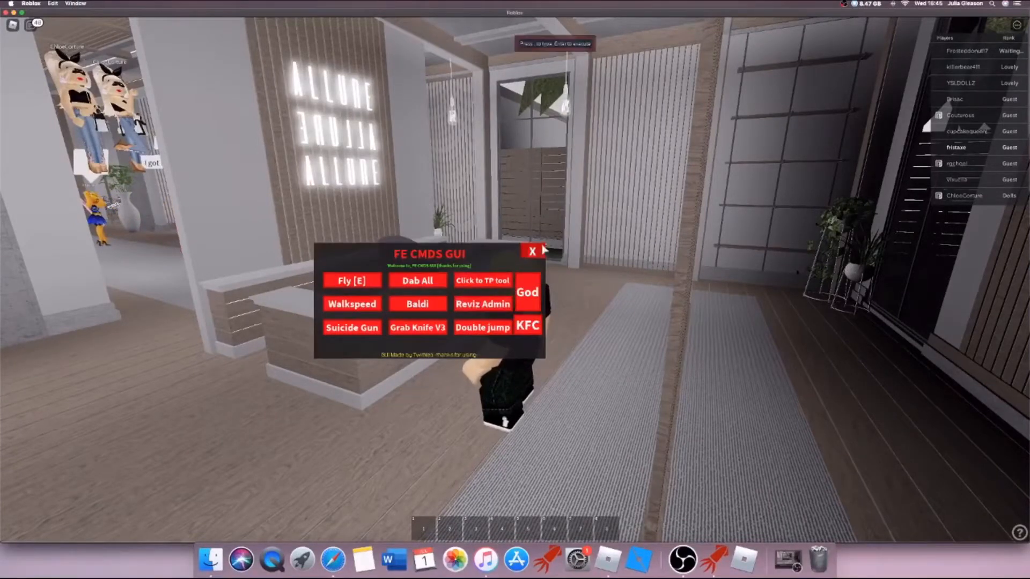
pyautogui.click(481, 303)
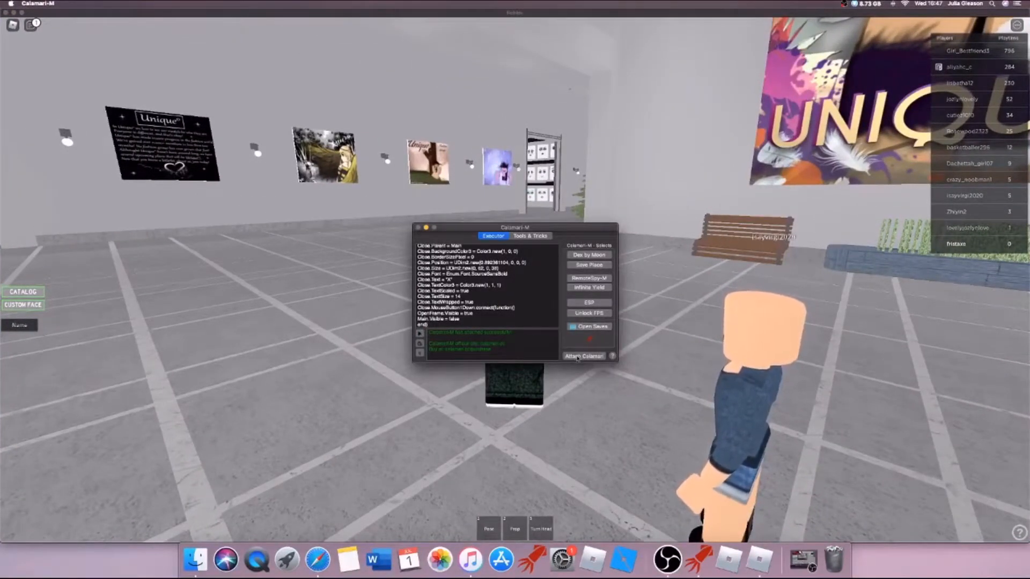
# Attach Calamari to the running game and approve the macOS authorization request
pyautogui.click(584, 356)
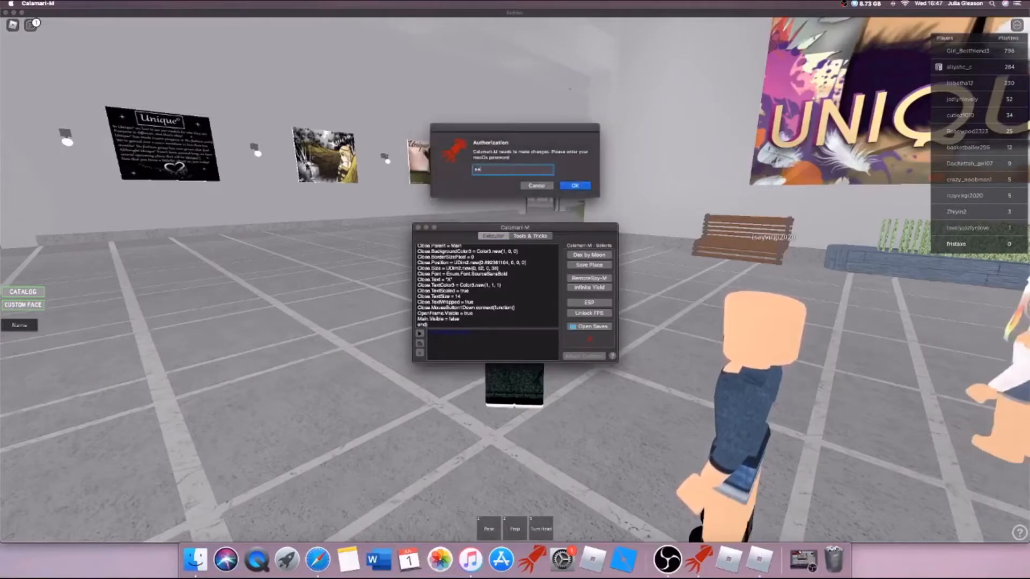
pyautogui.click(575, 185)
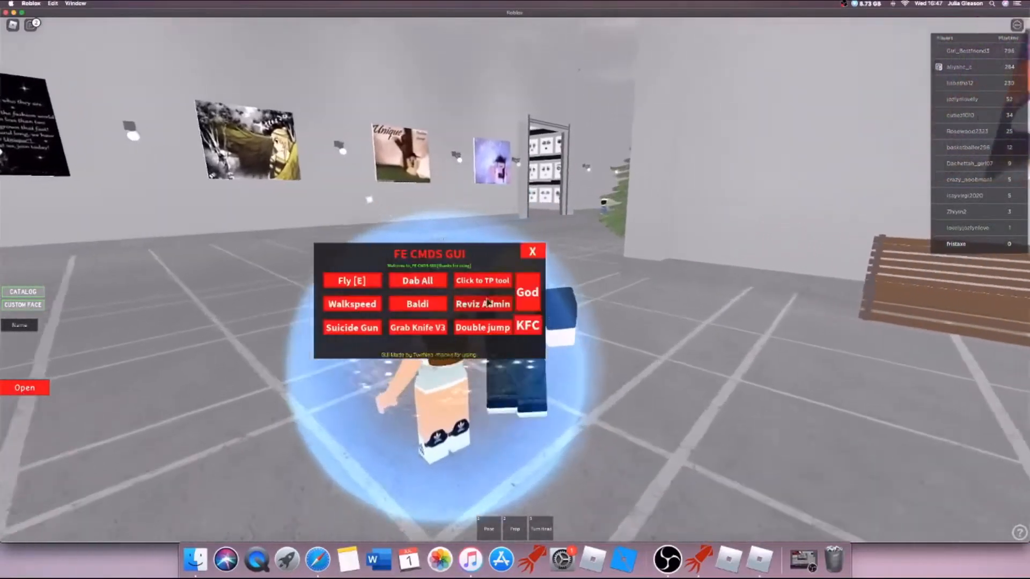
pyautogui.click(481, 304)
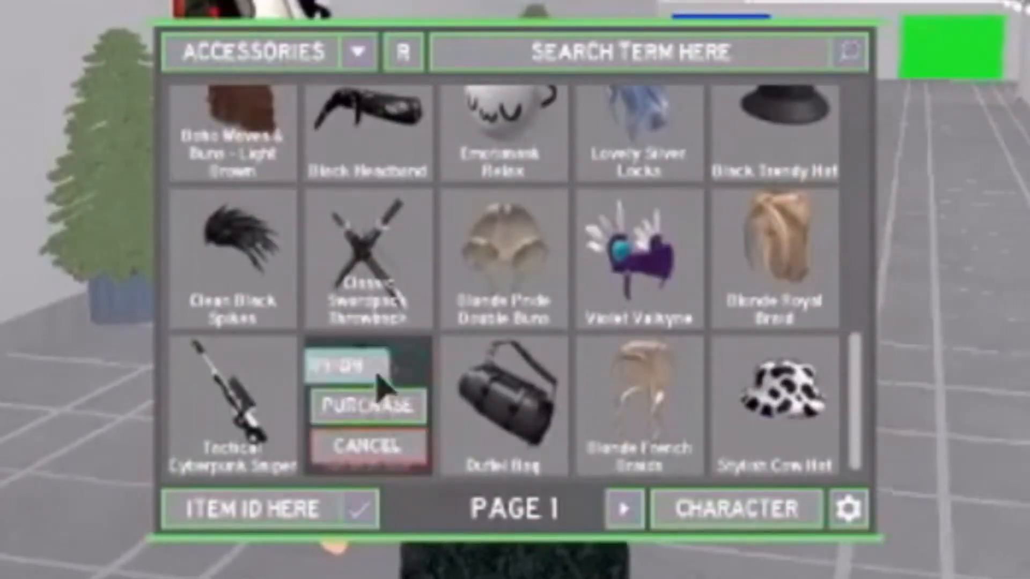
# Try on the Banana Suit from the Accessories catalog
pyautogui.click(367, 406)
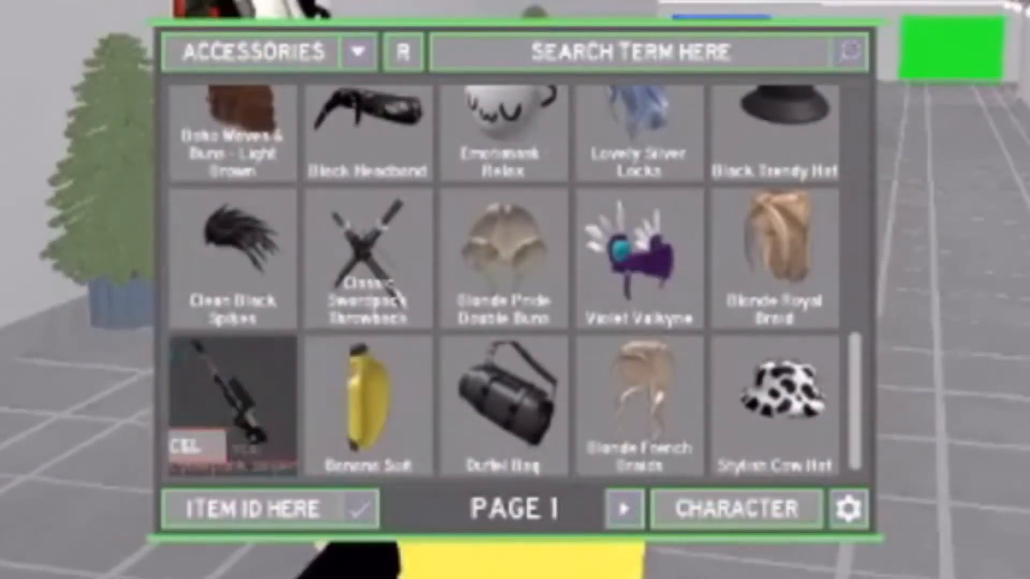